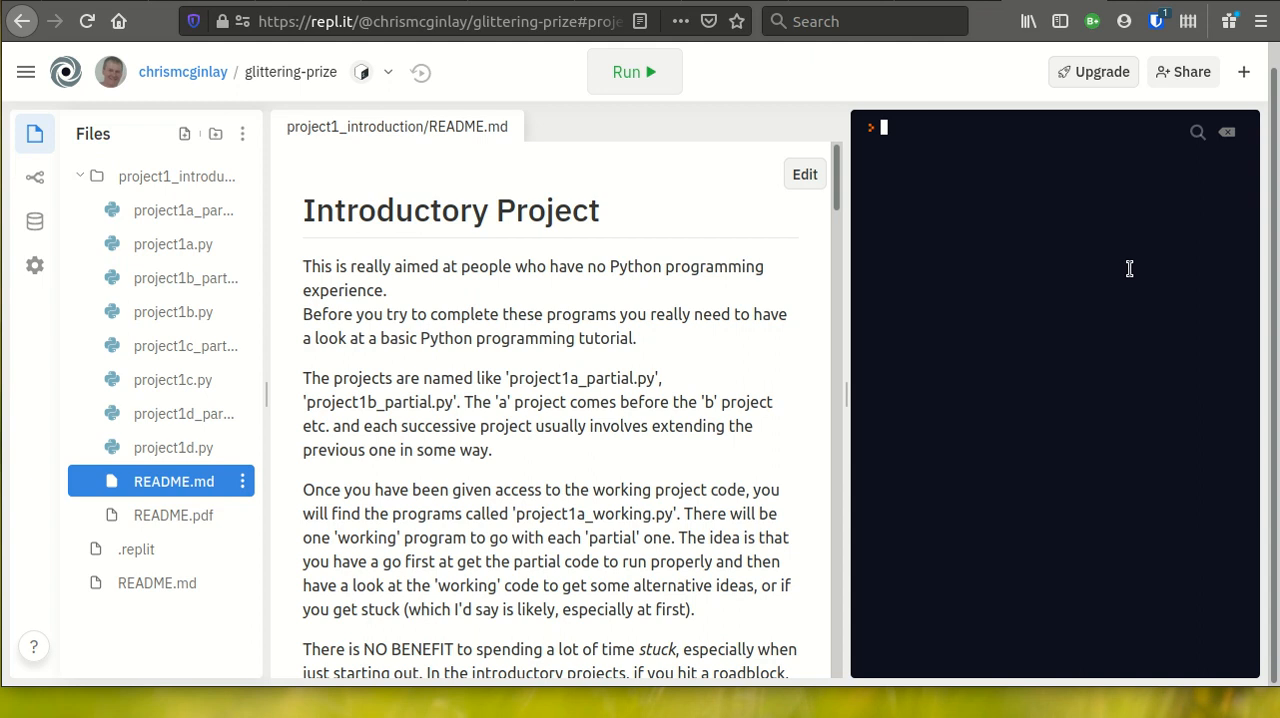
pyautogui.moveTo(492, 380)
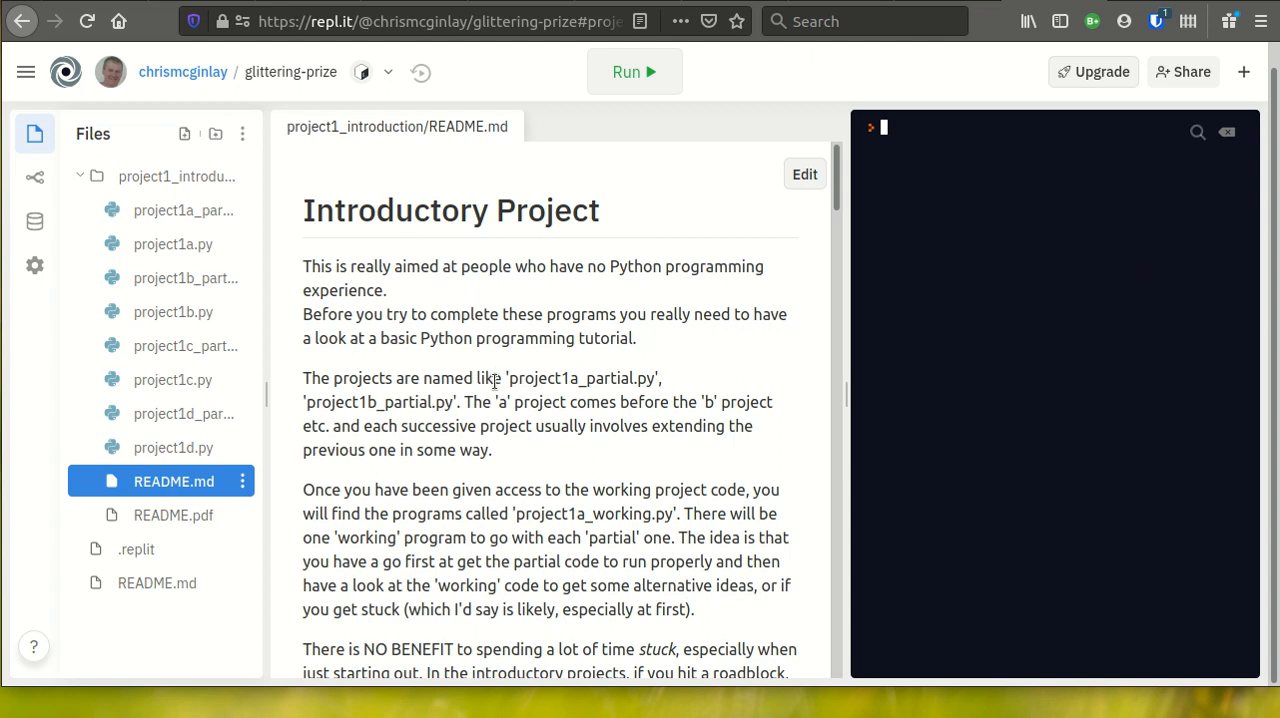
pyautogui.moveTo(172, 210)
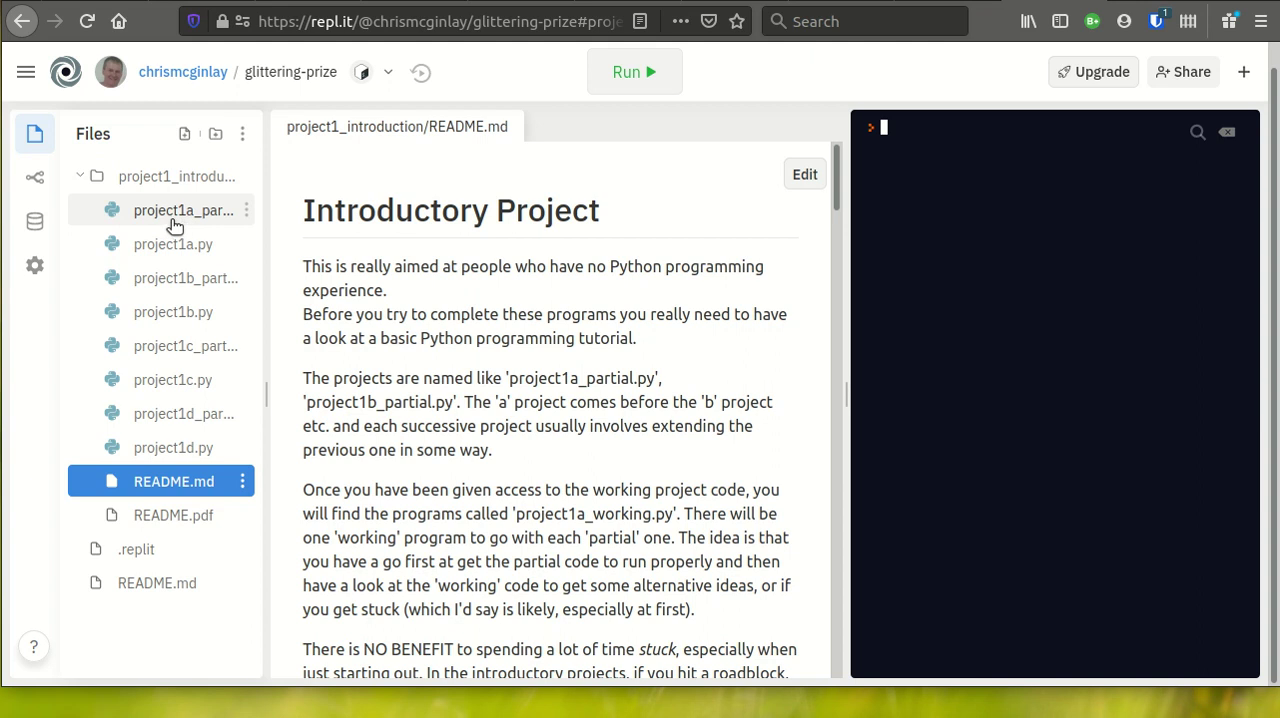
pyautogui.moveTo(168, 218)
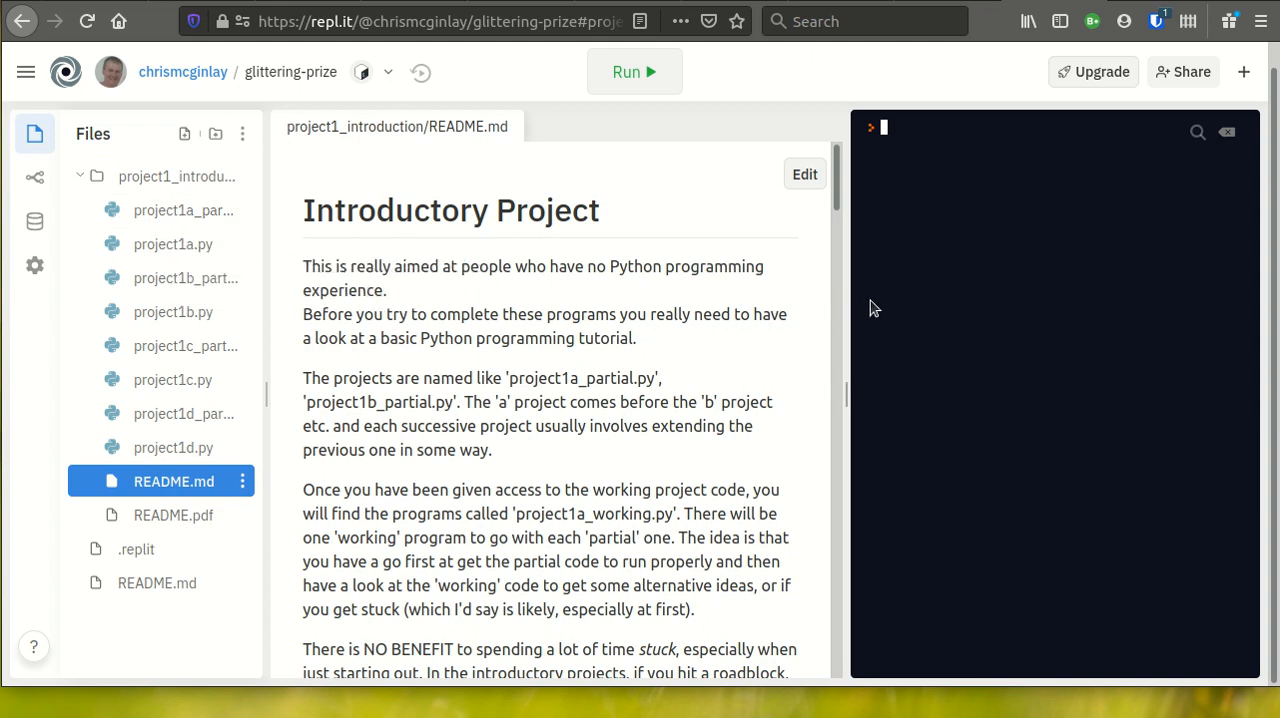
pyautogui.moveTo(902, 256)
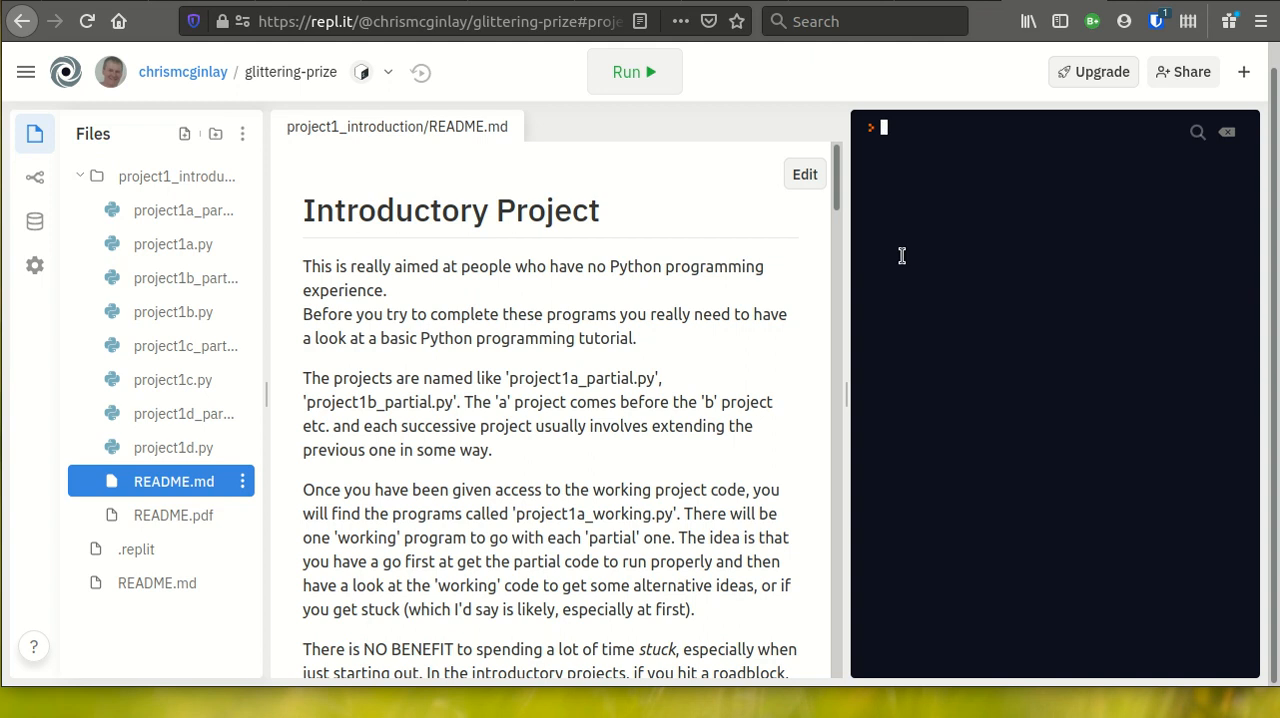
# Step: Run pwd in the shell, showing the working directory /home/runner/glittering-prize
pyautogui.write('pwd')
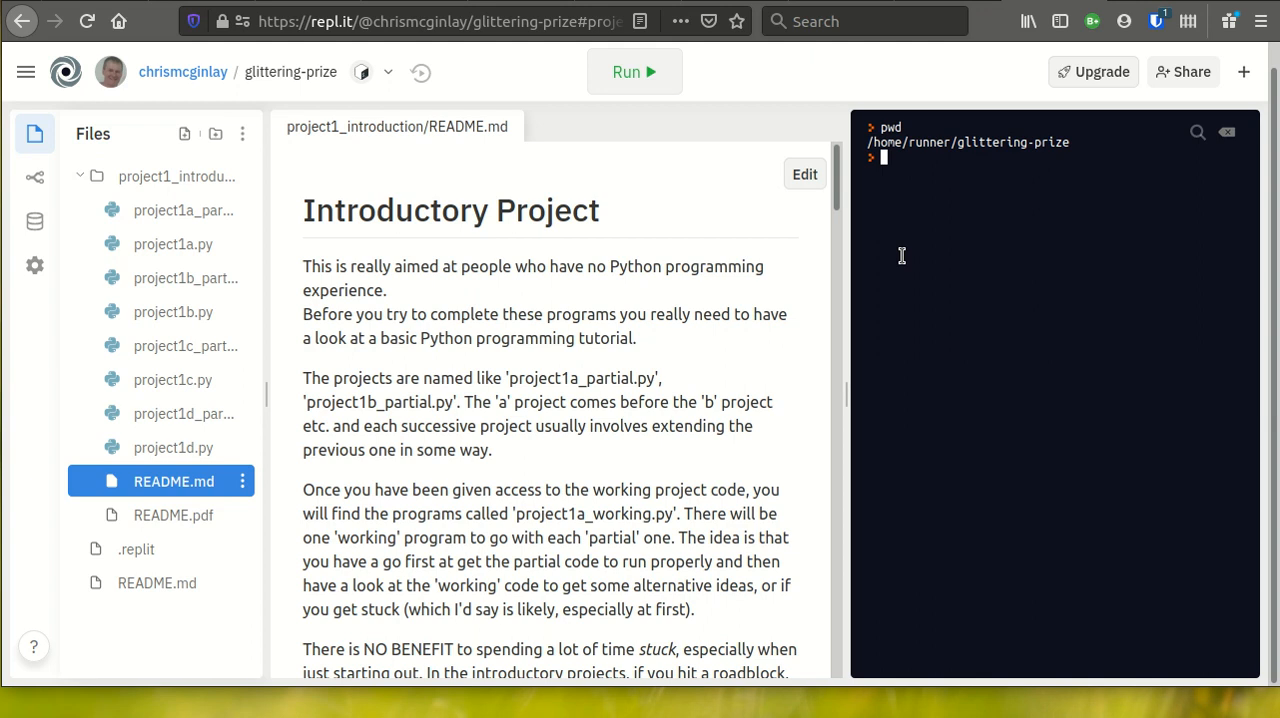
# Step: cd into project1_introduction, list files, run project1a.py, then project1a_partial.py, which hits a SyntaxError
pyautogui.write('cd project1_introduction/')
pyautogui.write('ls')
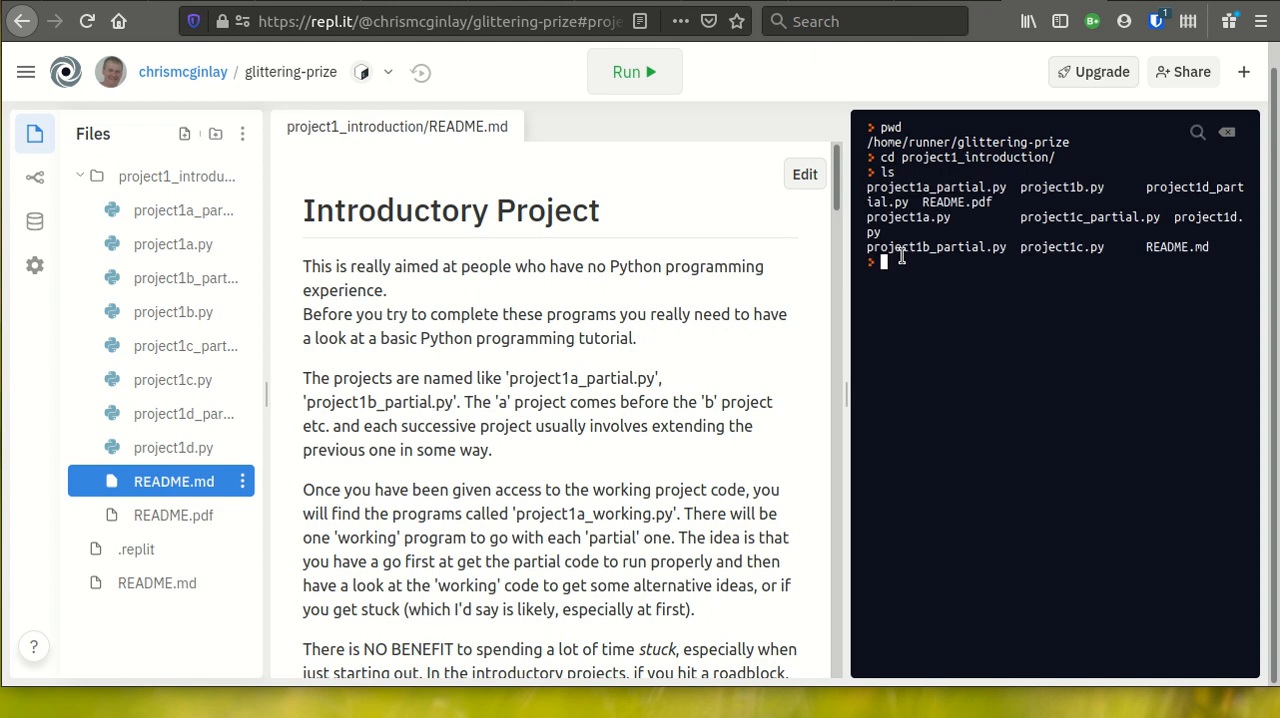
pyautogui.write('p')
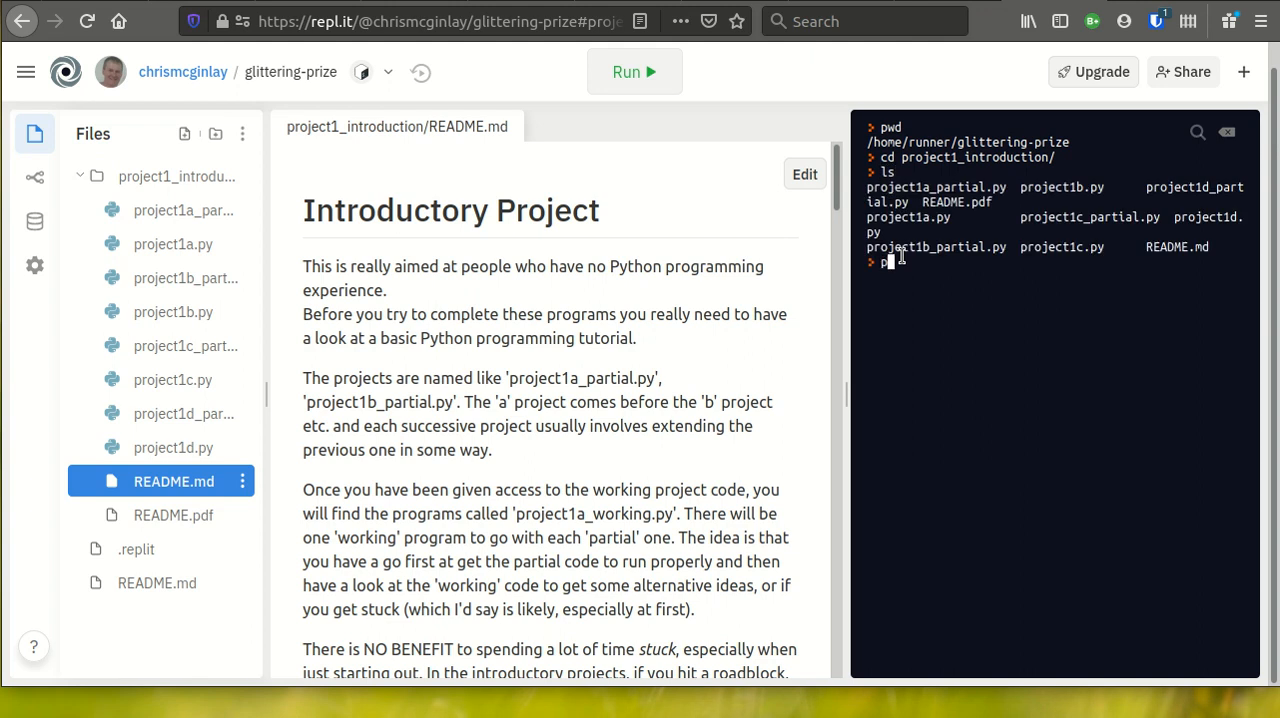
pyautogui.write('ython p')
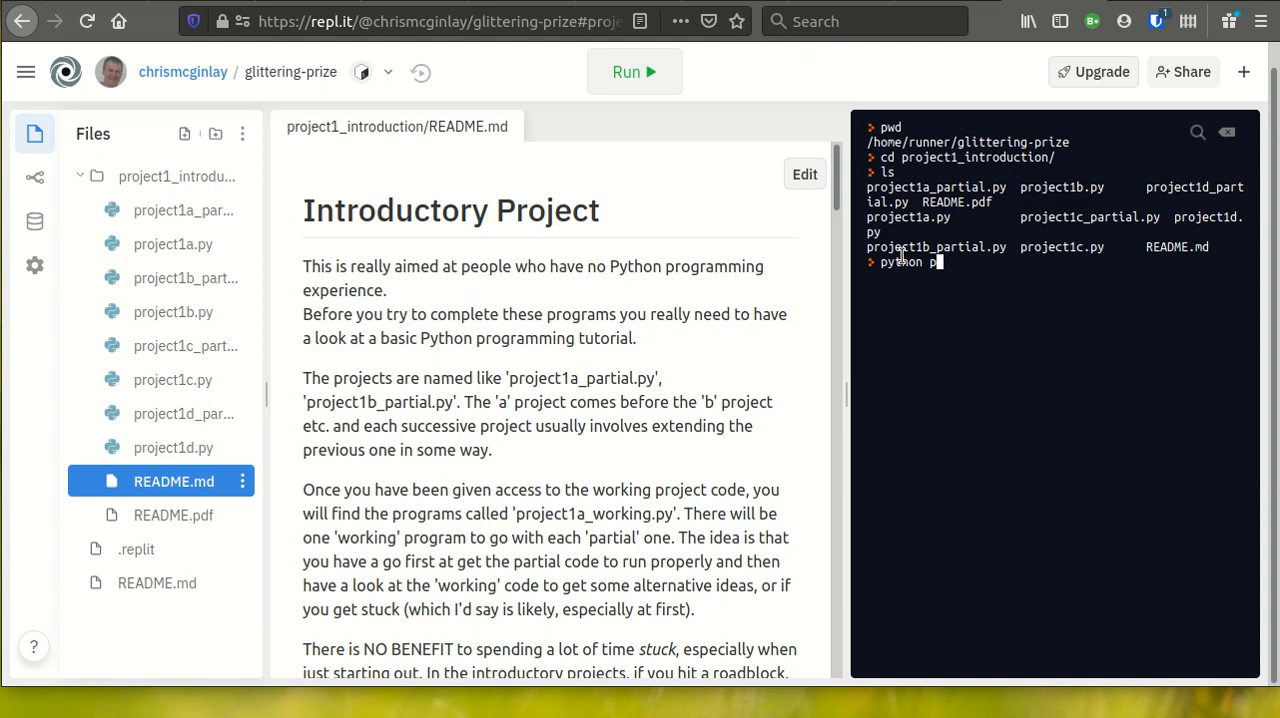
pyautogui.write('roject1a.')
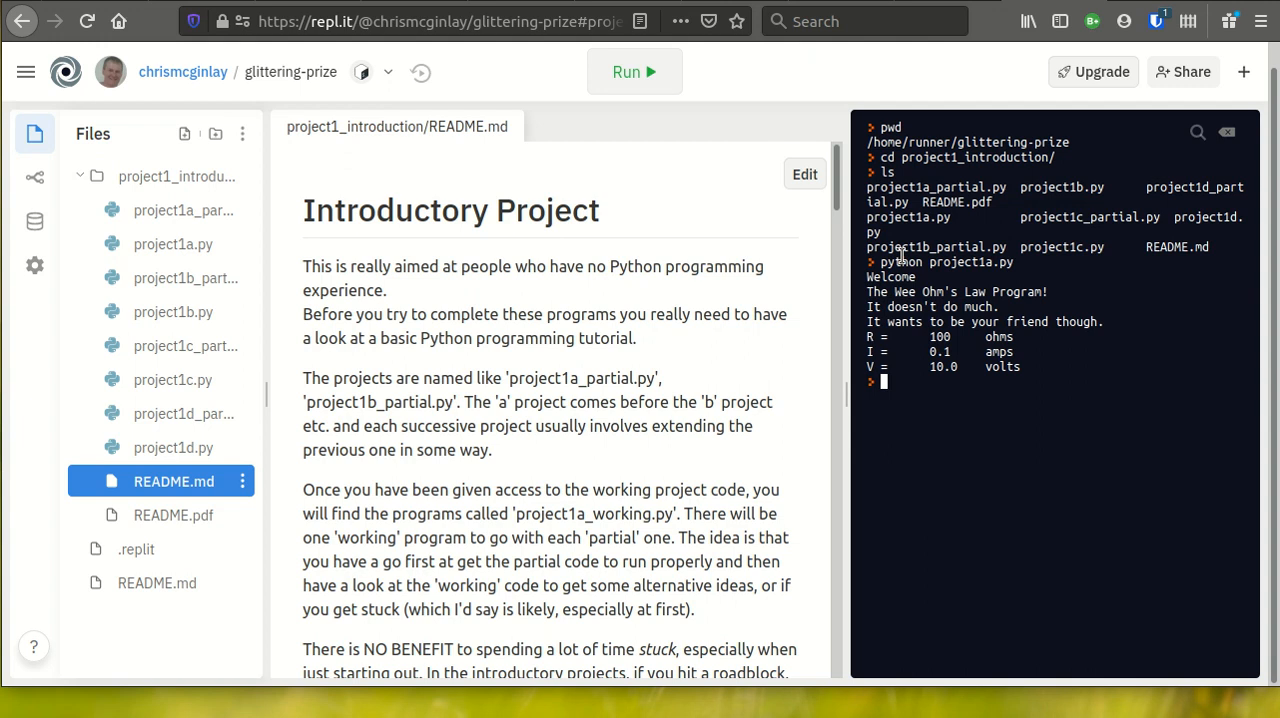
pyautogui.write('python project1a.p')
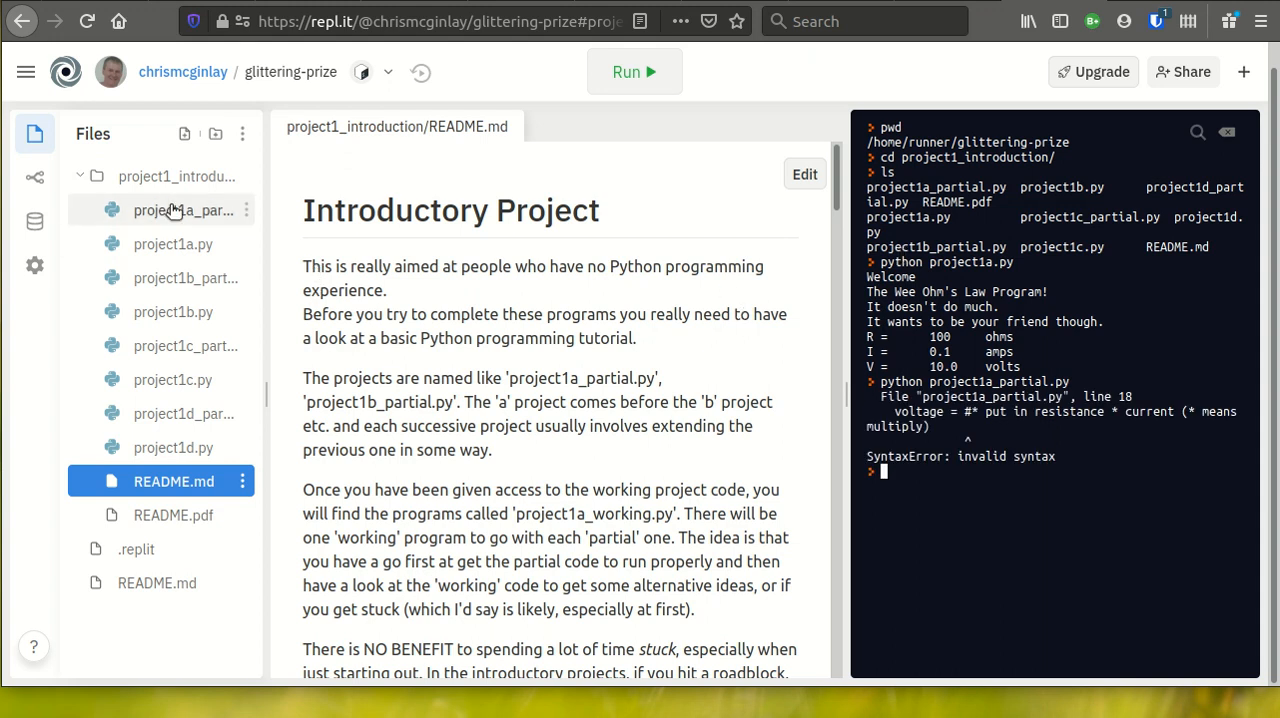
# Step: Open project1a_partial.py from the Files sidebar and select the resistance placeholder comment
pyautogui.click(184, 210)
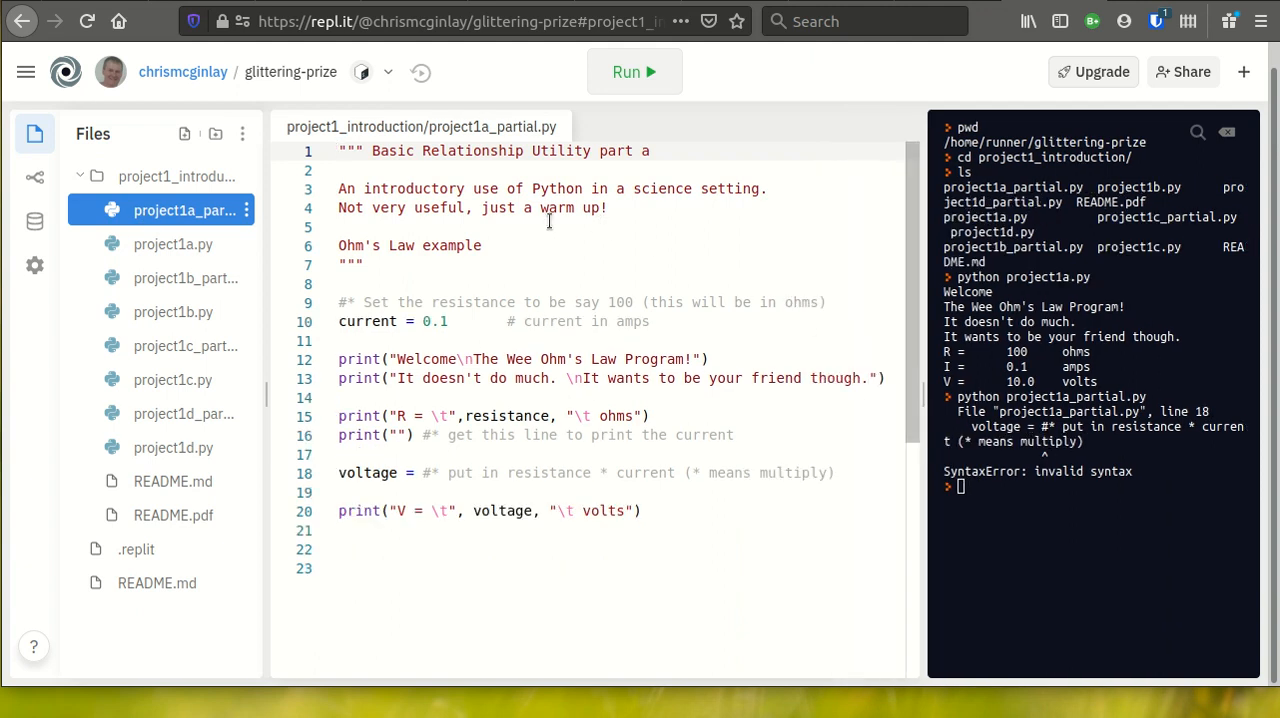
pyautogui.moveTo(340, 150); pyautogui.dragTo(436, 208)
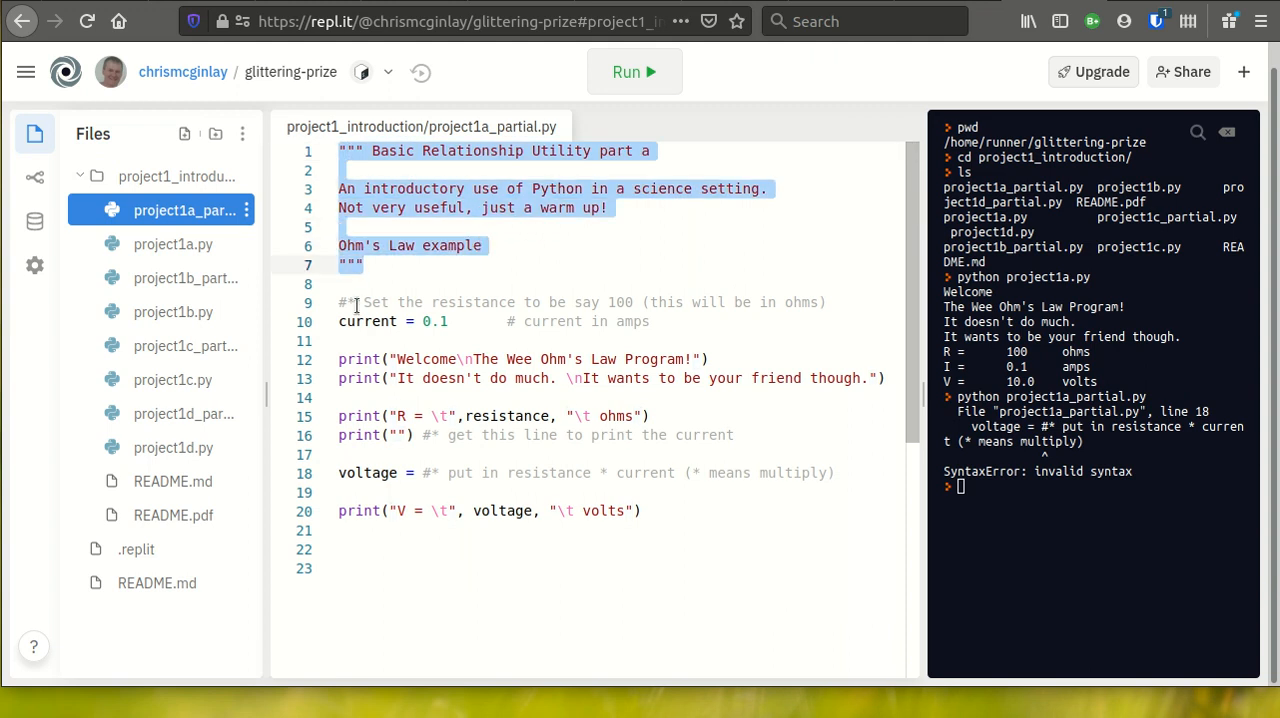
pyautogui.click(356, 302)
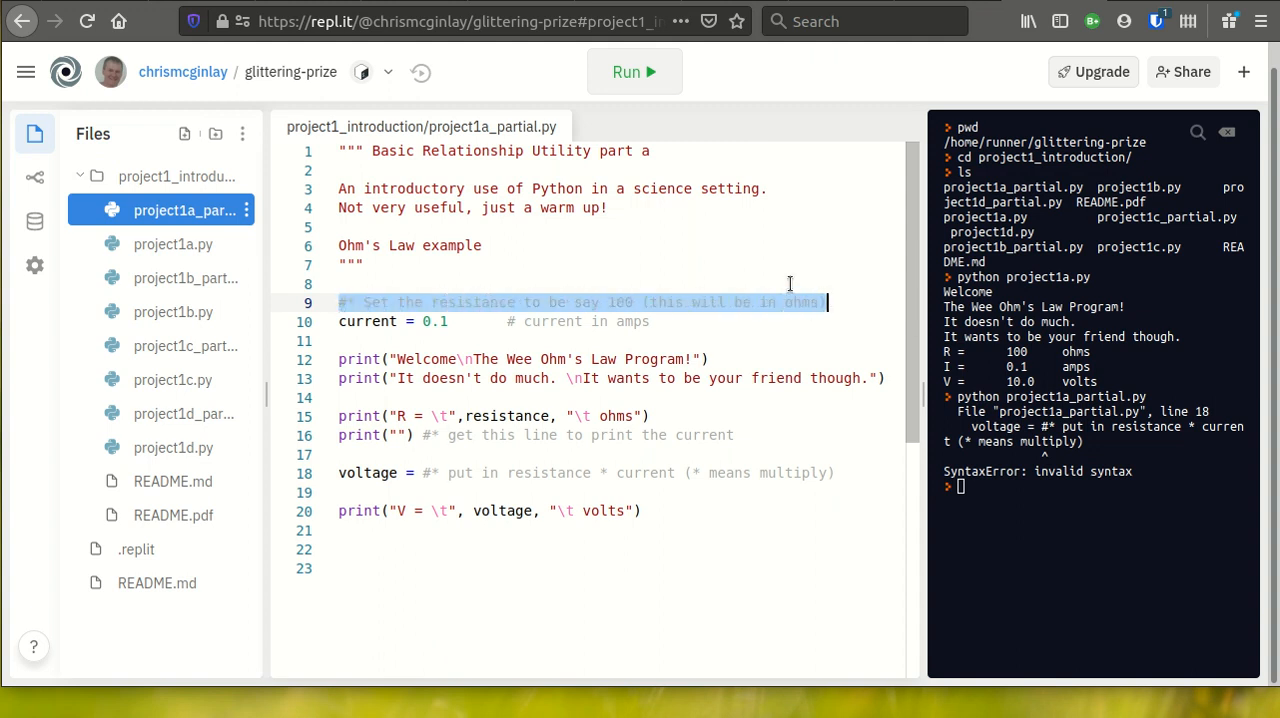
# Step: Replace the line 9 comment with resistance = 100
pyautogui.write('resistance =')
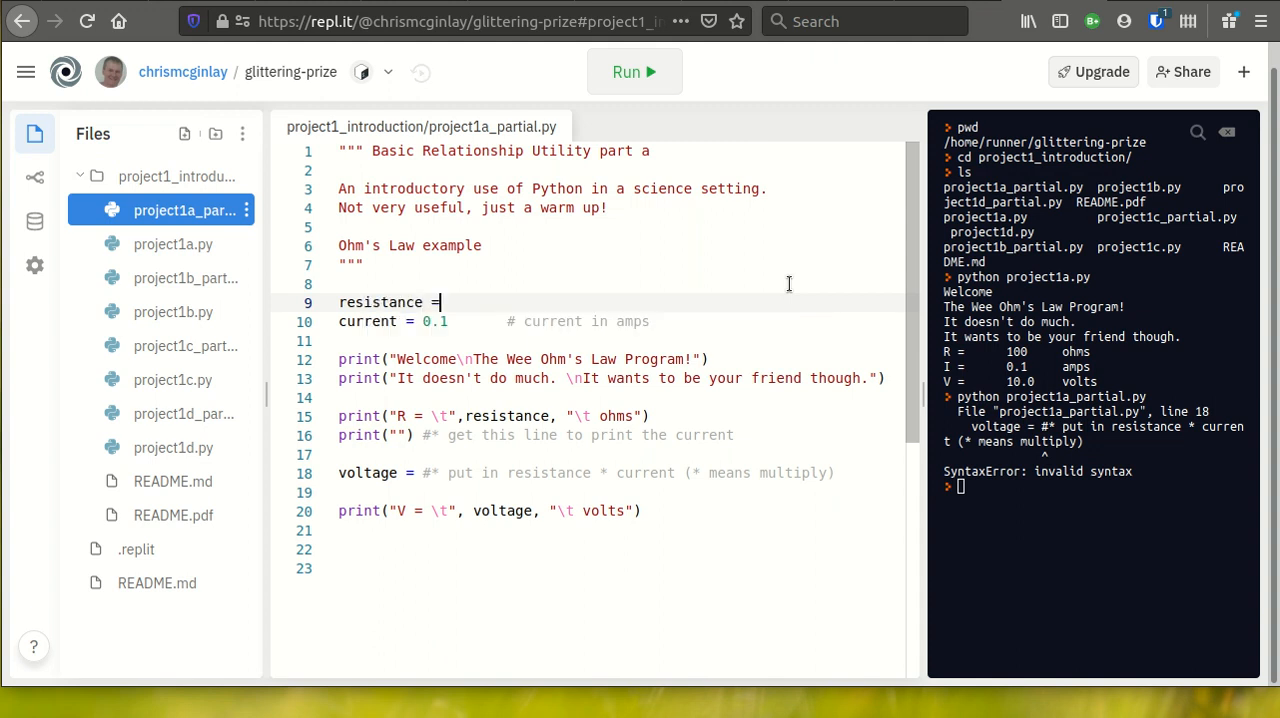
pyautogui.write('1')
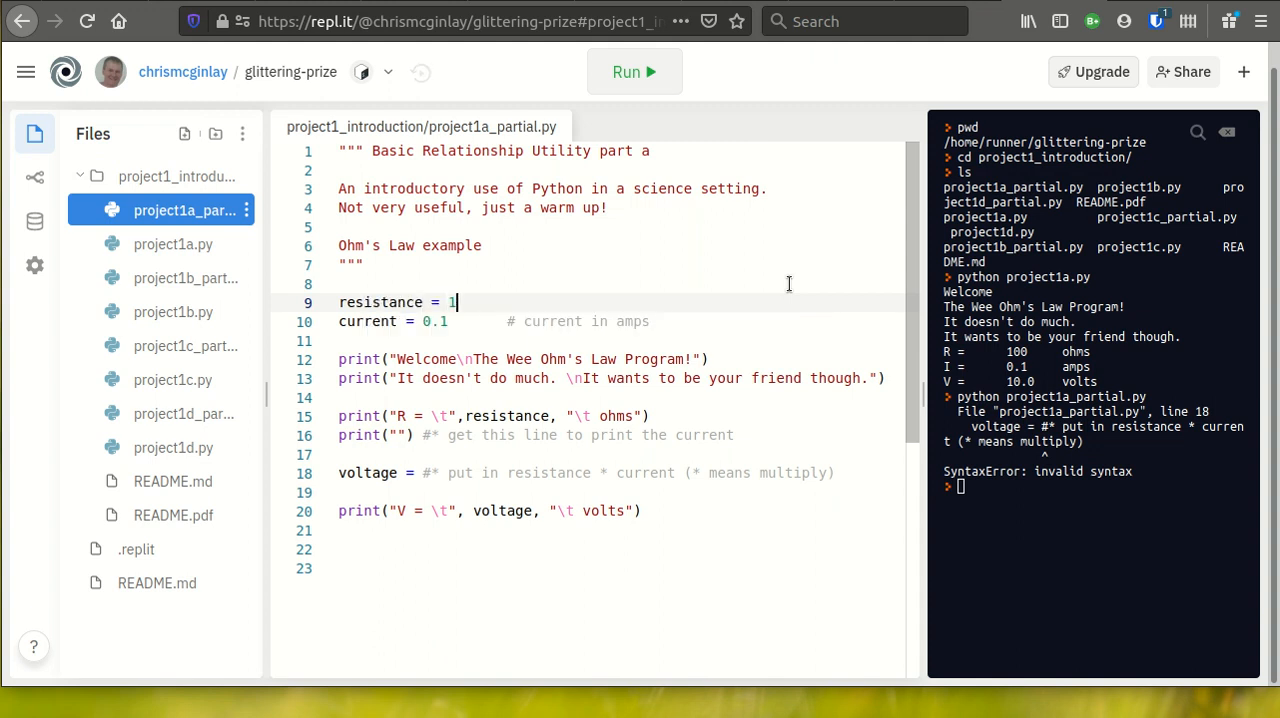
pyautogui.write('00')
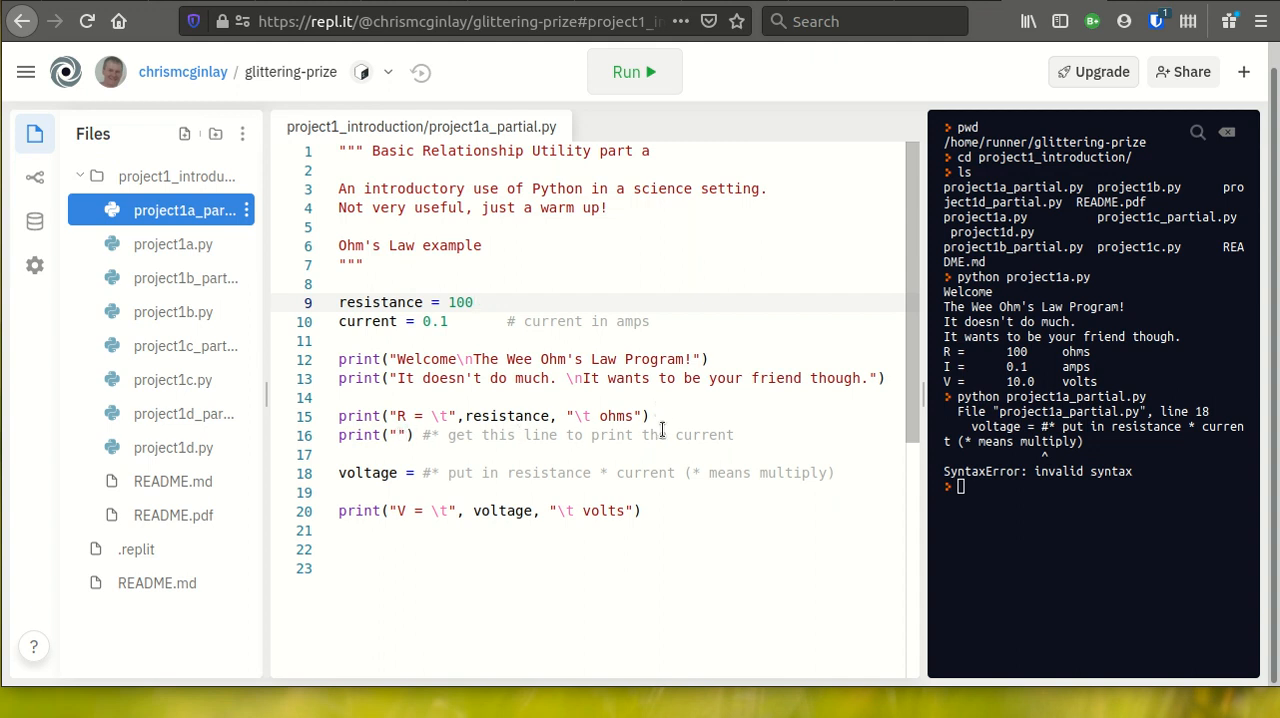
# Step: Replace the line 16 comment with print("I = \t", current, "\t amps")
pyautogui.moveTo(472, 434); pyautogui.dragTo(732, 434)
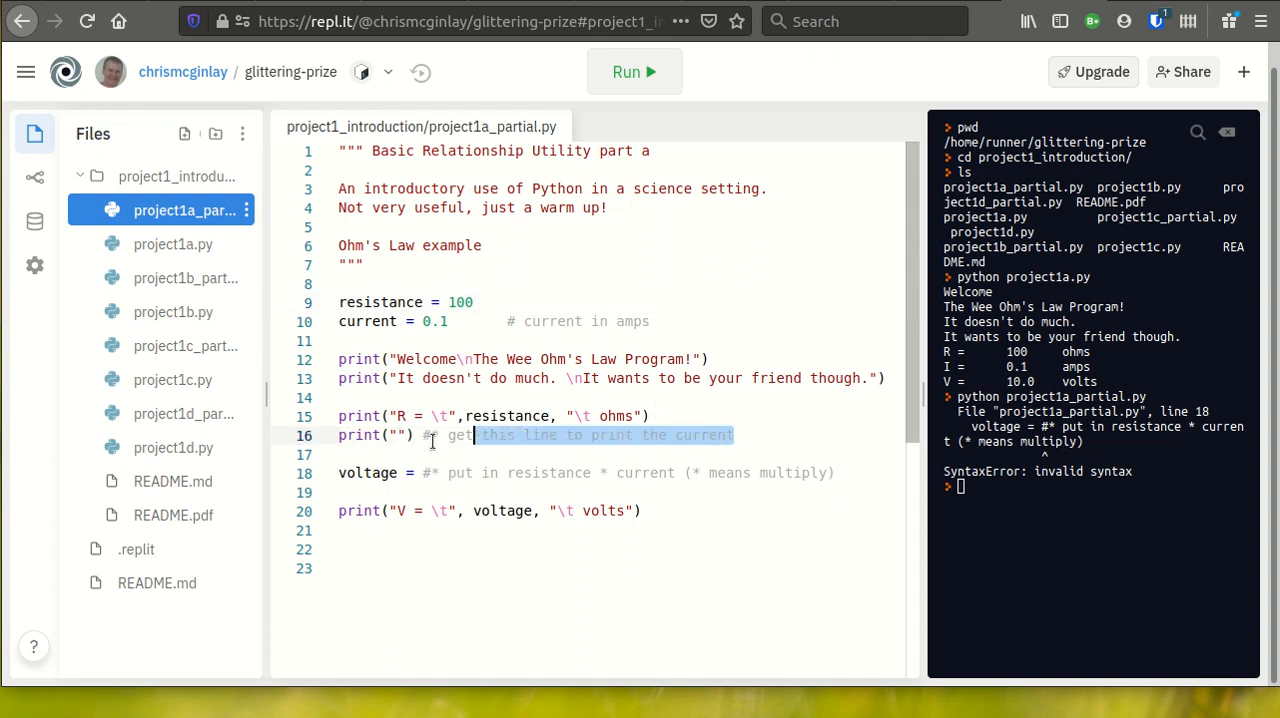
pyautogui.press('Delete')
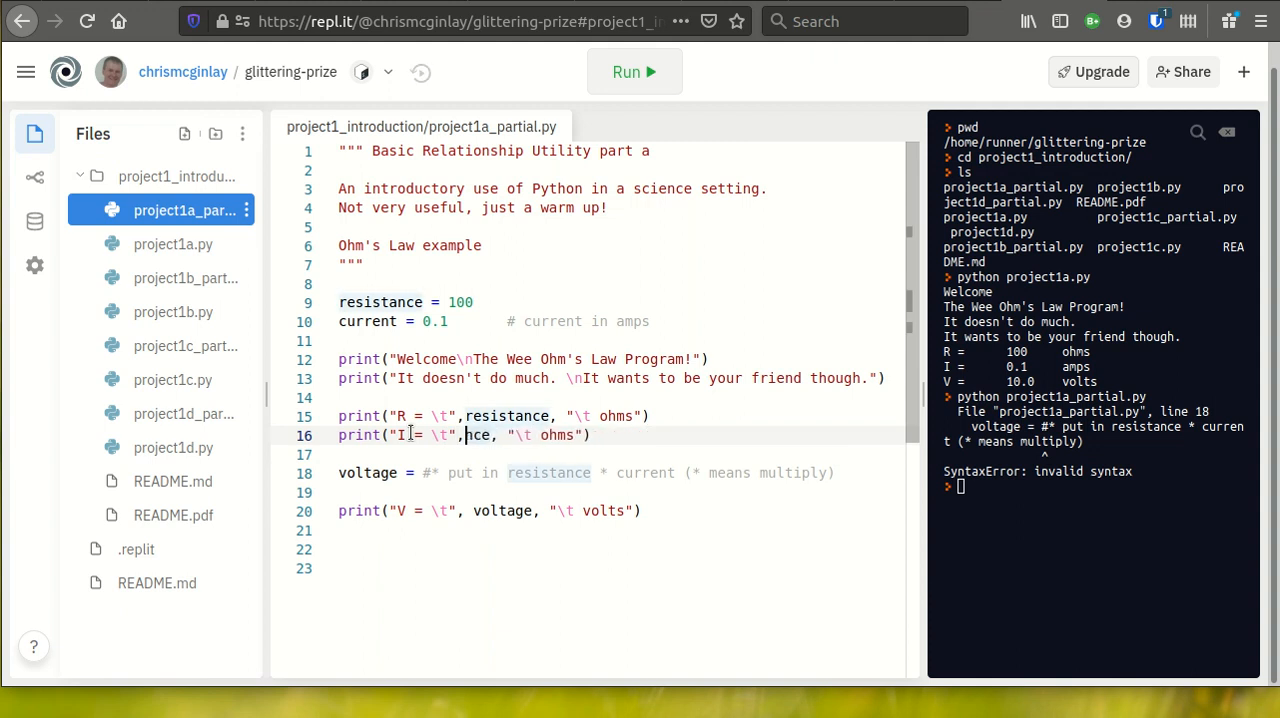
pyautogui.write('current')
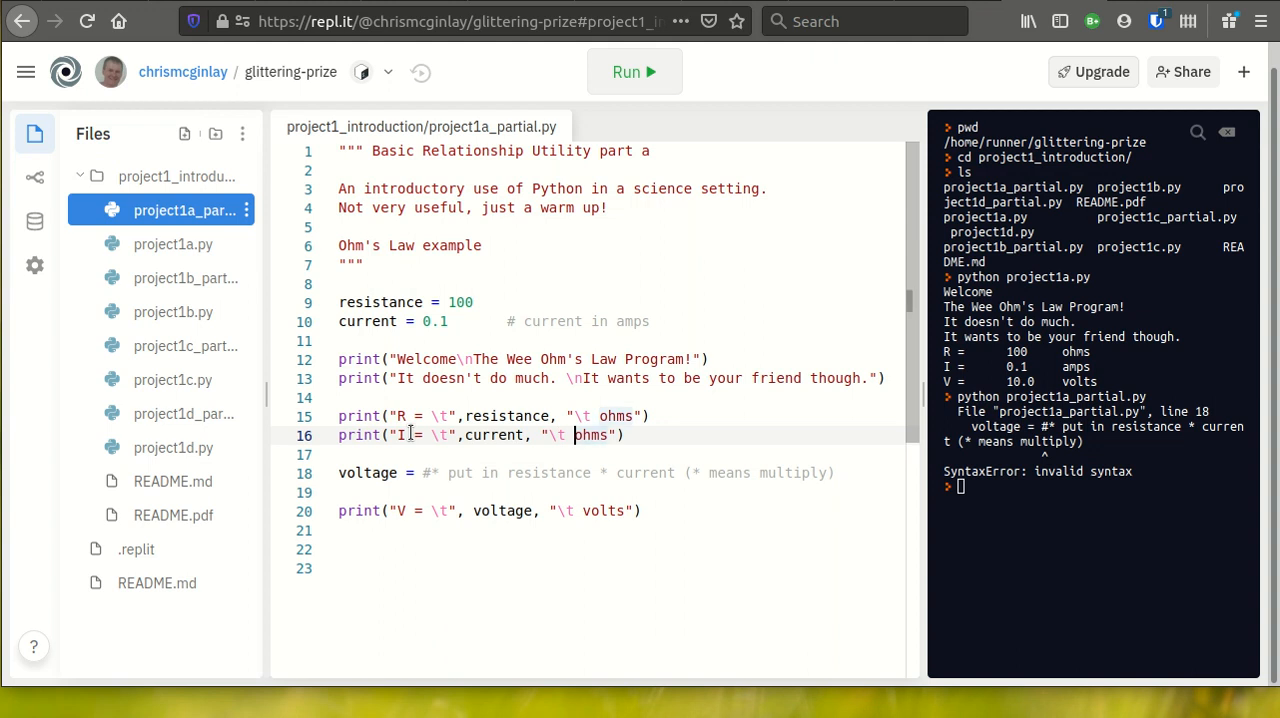
pyautogui.write('amp')
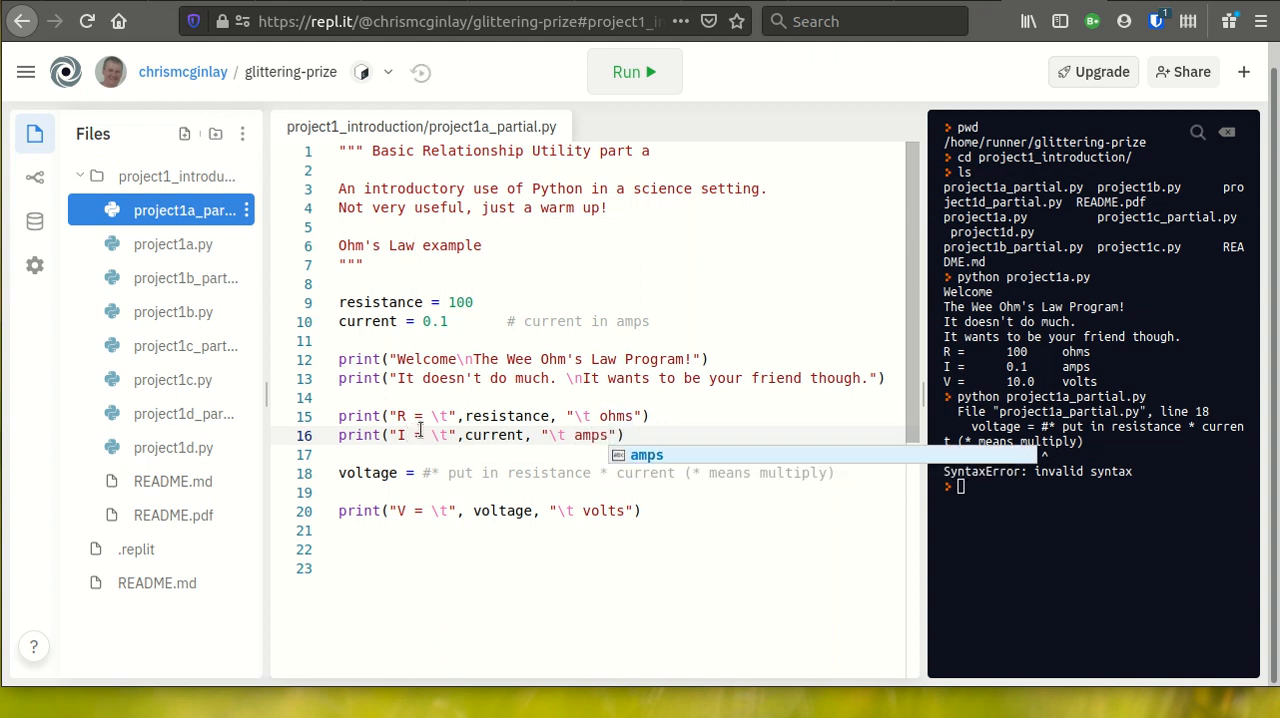
pyautogui.moveTo(492, 434)
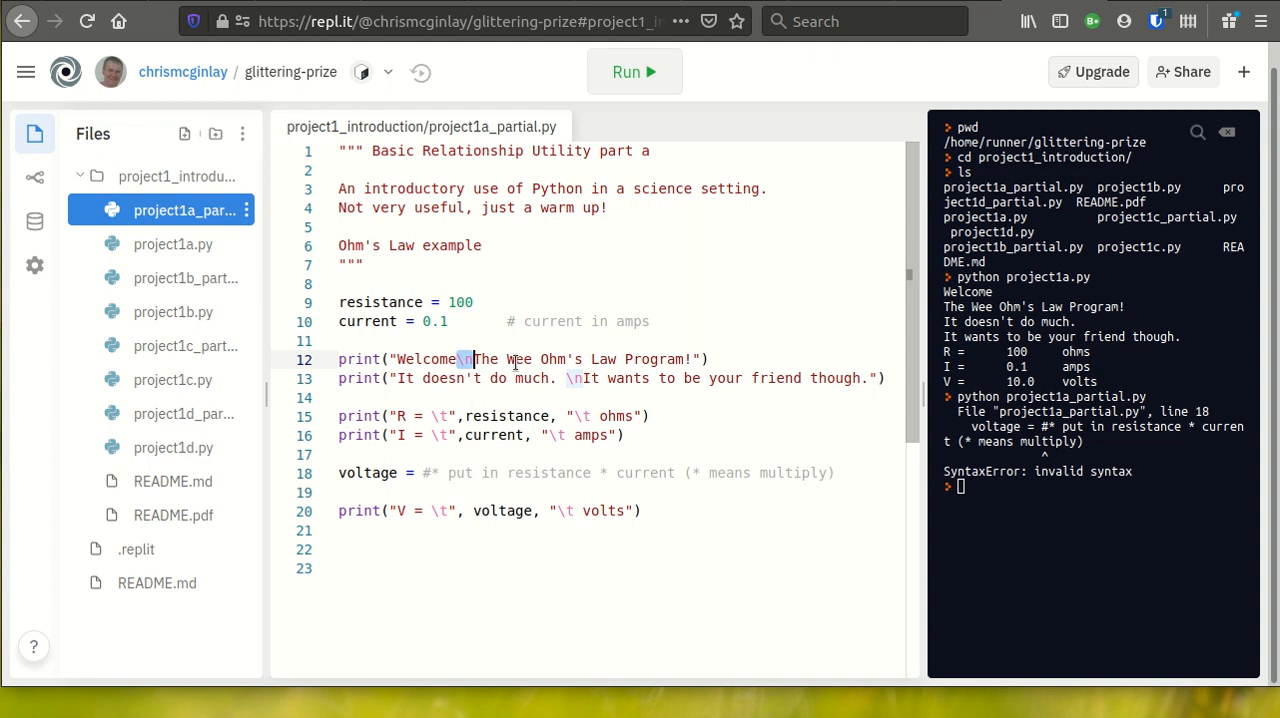
pyautogui.moveTo(512, 388)
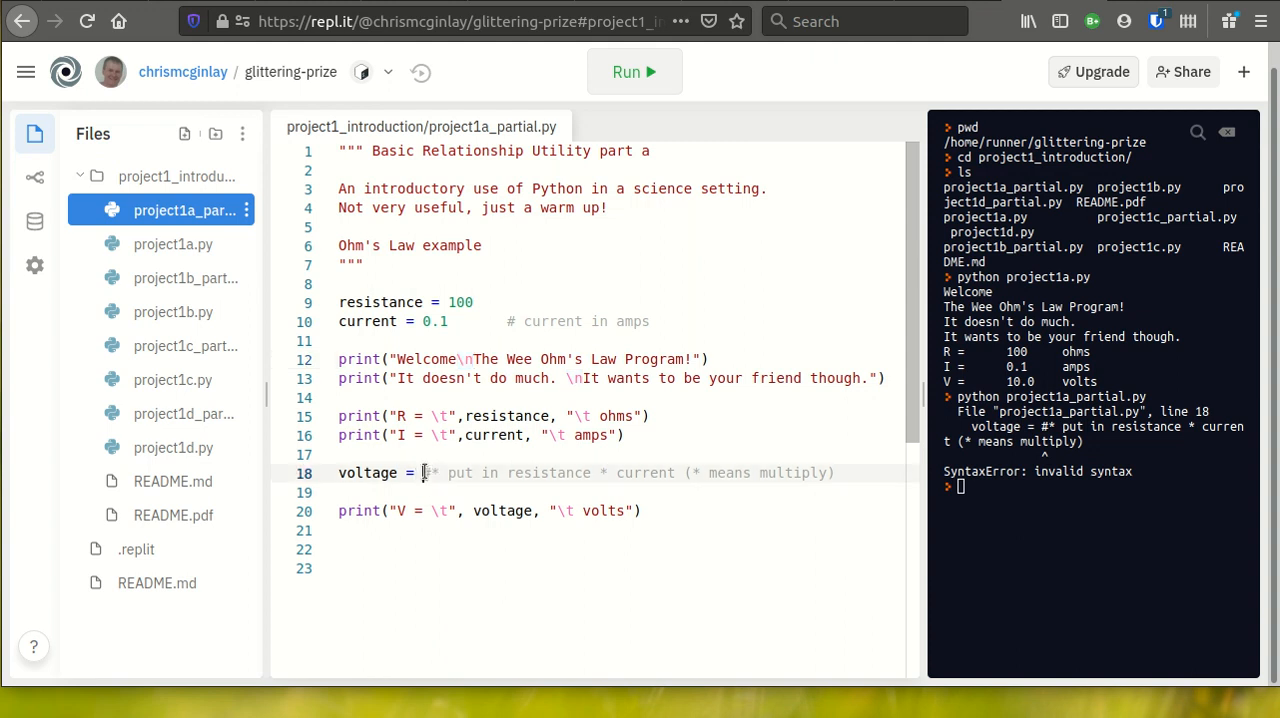
# Step: Set voltage = resistance * current and rerun project1a_partial.py, printing R 100 ohms, I 0.1 amps, V 10.0 volts
pyautogui.moveTo(424, 472); pyautogui.dragTo(836, 472)
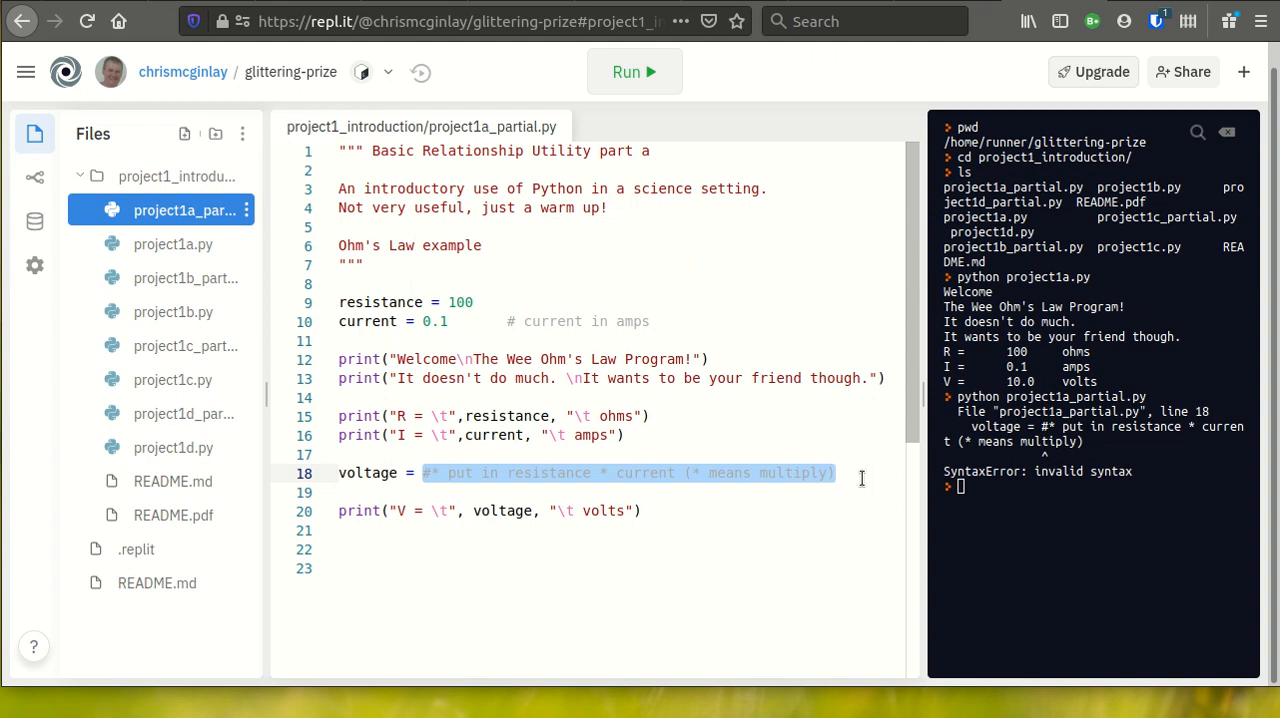
pyautogui.write('resistance')
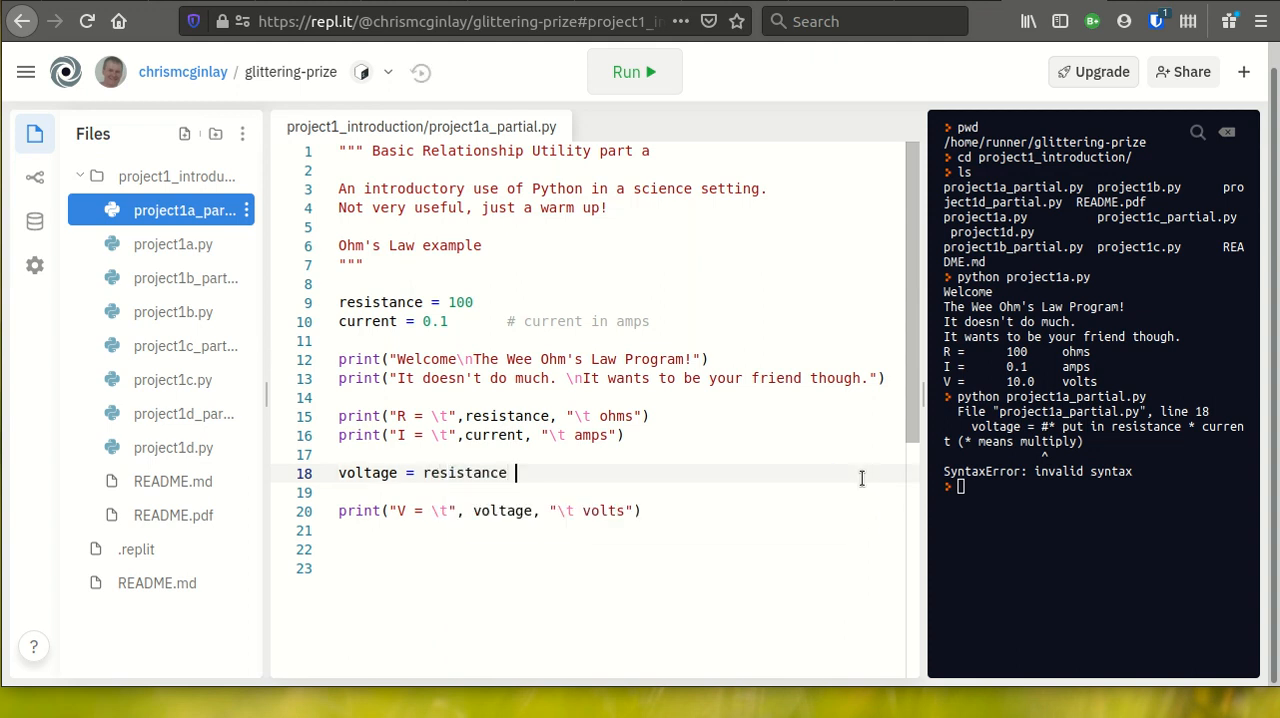
pyautogui.write('*')
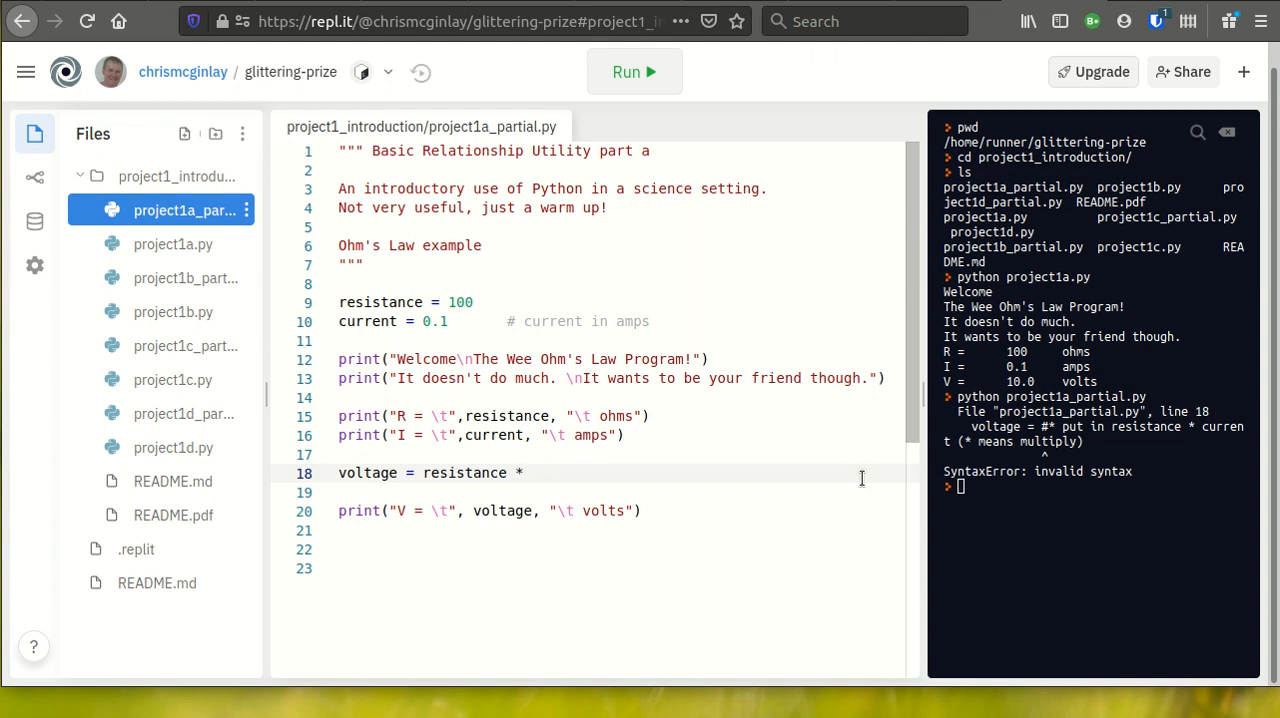
pyautogui.write('current')
pyautogui.click(1098, 486)
pyautogui.write('python project1a_partial.py')
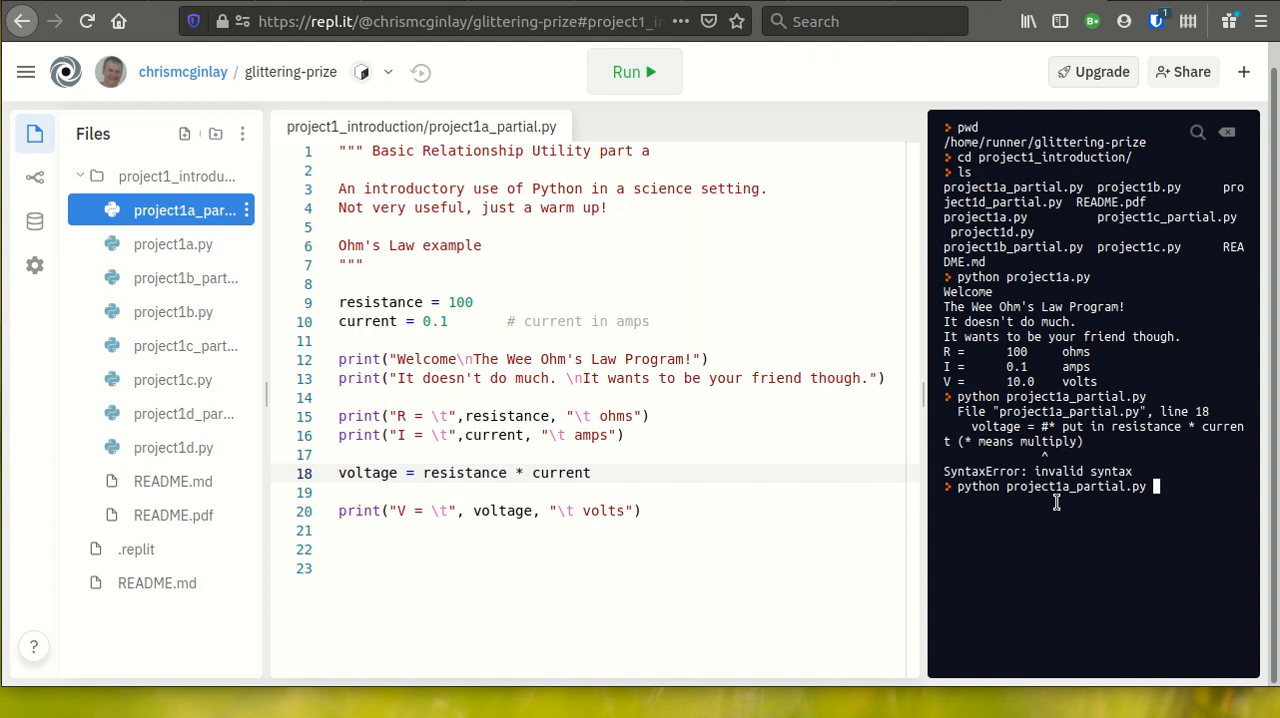
pyautogui.press('Return')
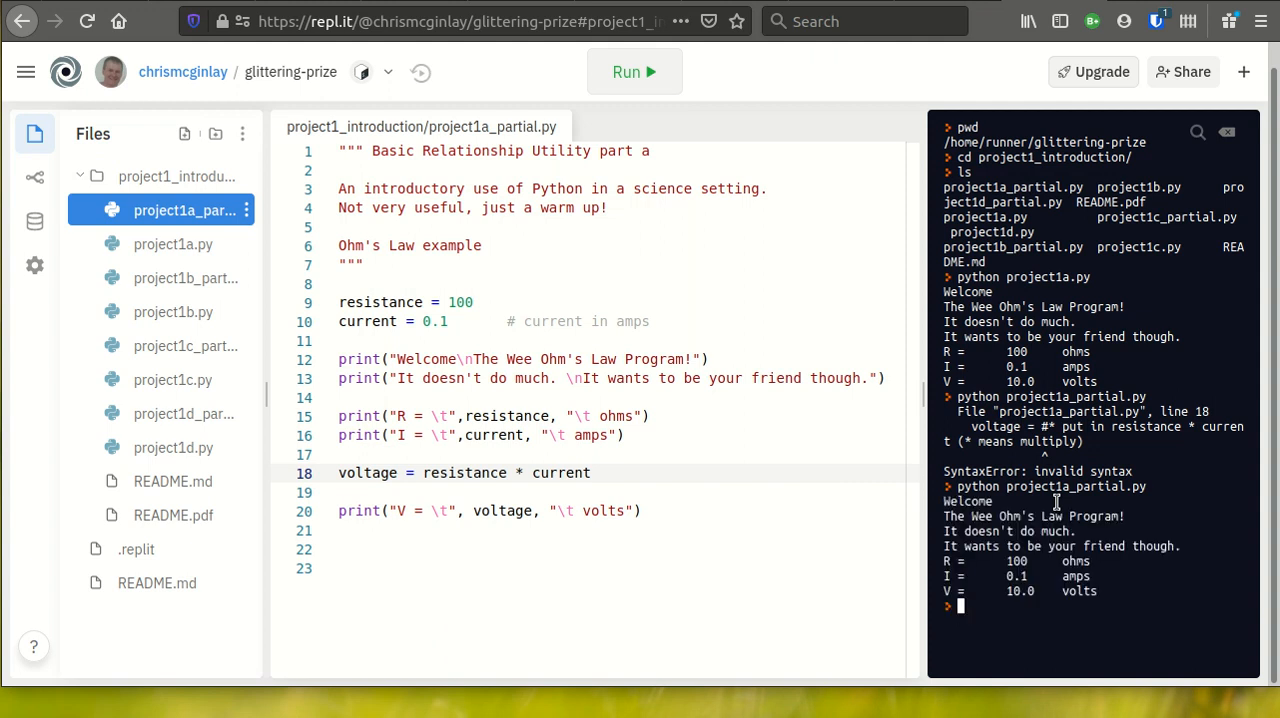